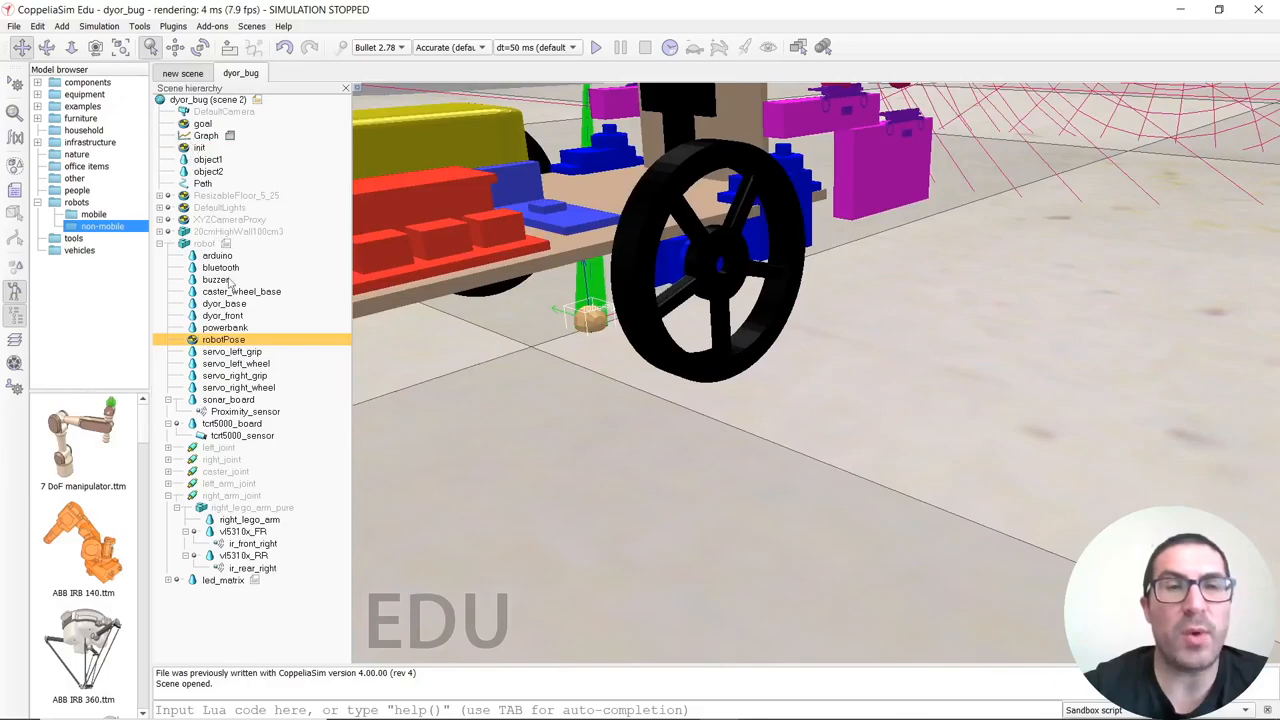
# - Select the goal dummy in the Scene hierarchy so the view can frame the robot and obstacles
pyautogui.click(204, 244)
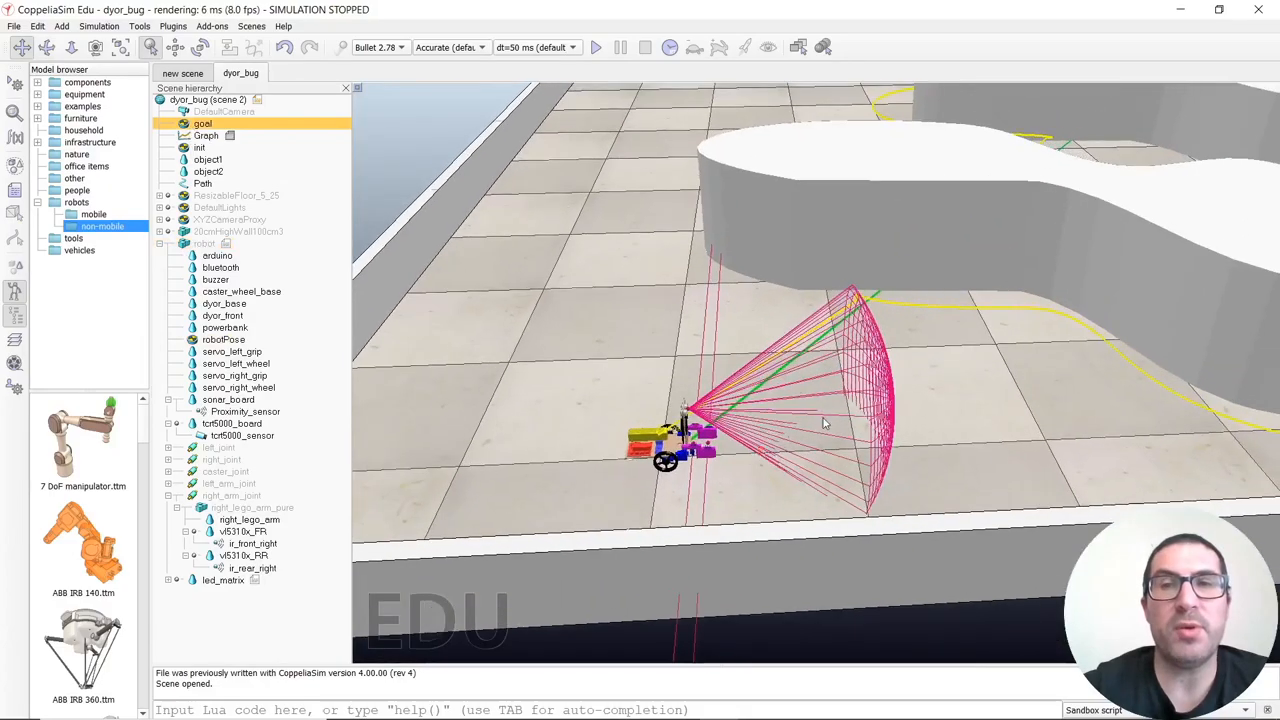
# - Orbit to a top-down view of the arena and run the simulation so the robot heads for the goal
pyautogui.moveTo(824, 422); pyautogui.dragTo(898, 428)
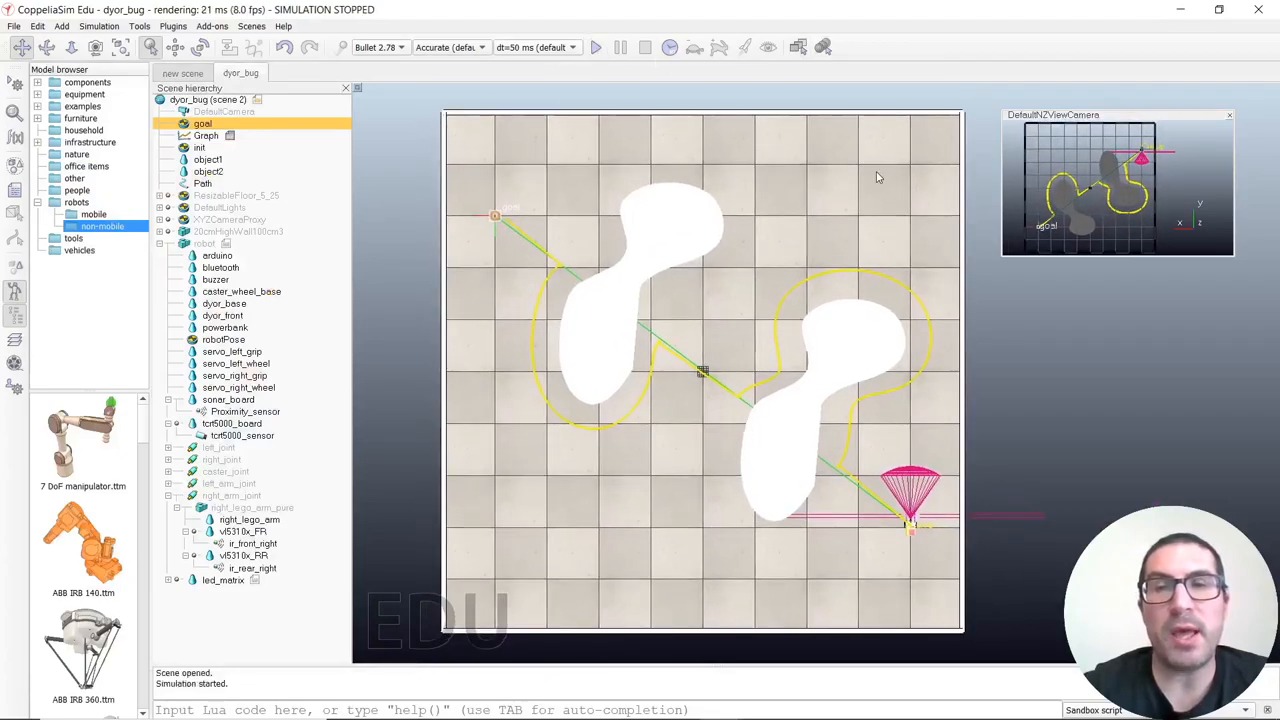
pyautogui.click(596, 48)
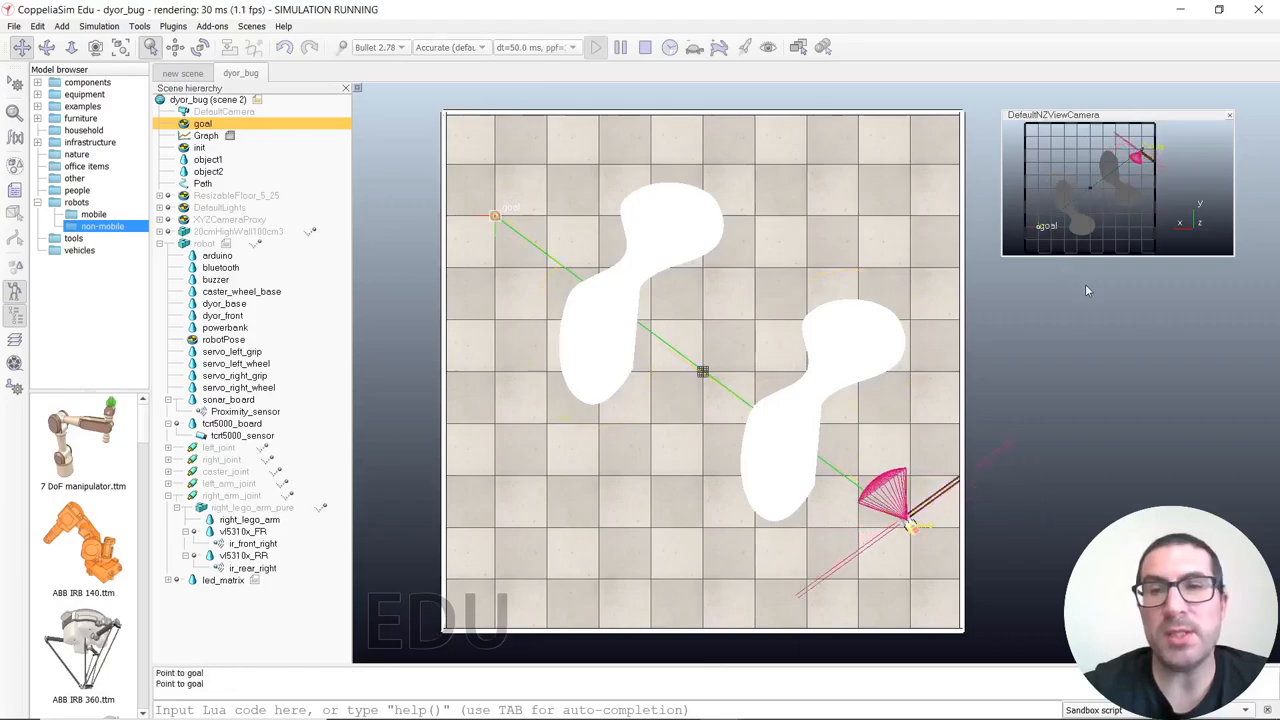